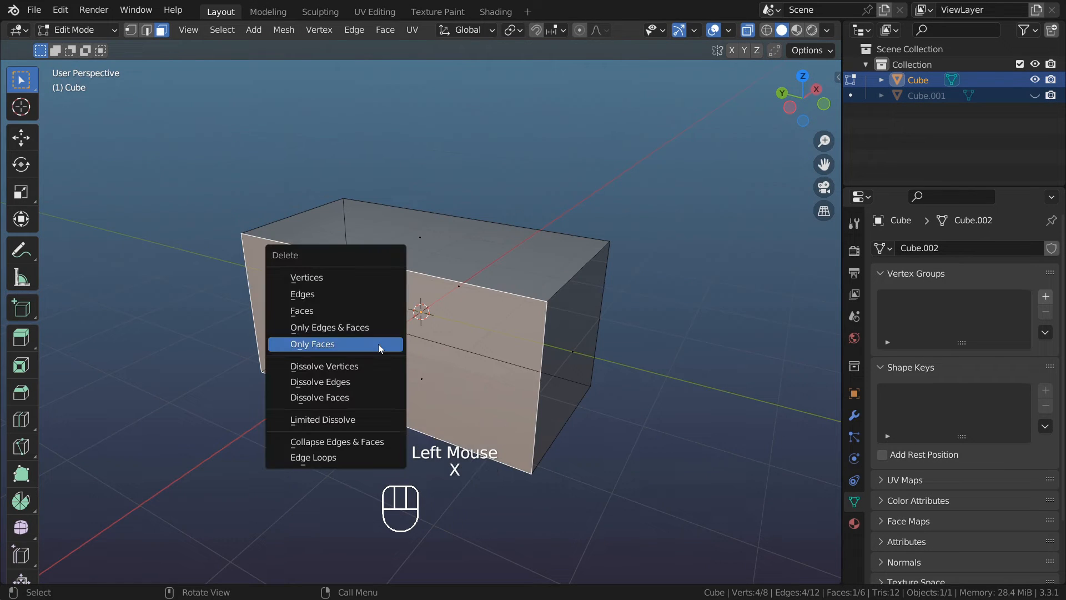
Remove the selected face with Only Faces, keeping its edges.
click(312, 343)
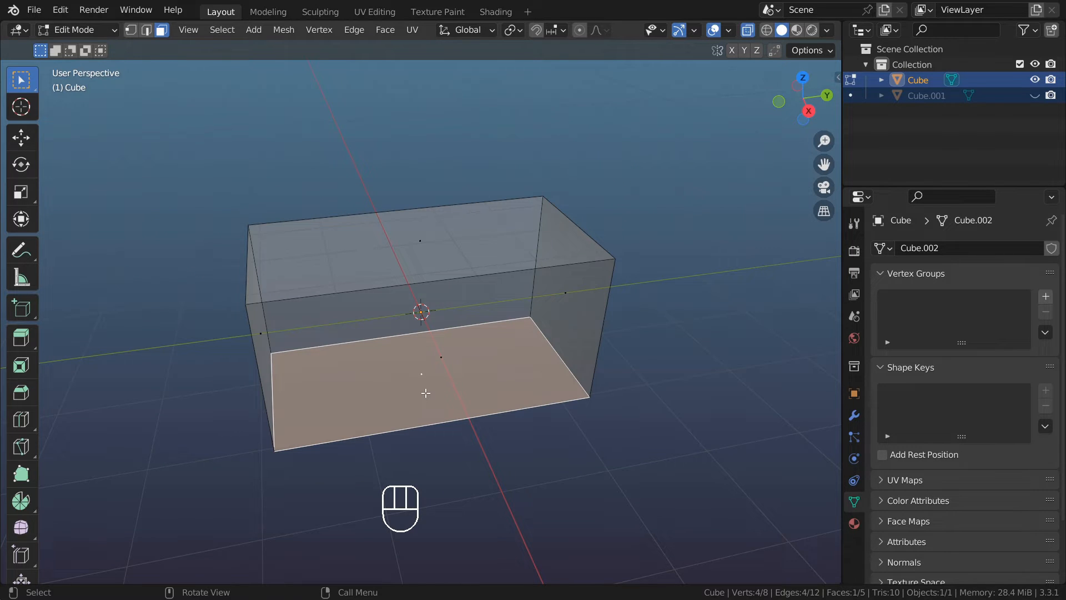
Add many evenly spaced vertical loop cuts around the open box walls.
key(y)
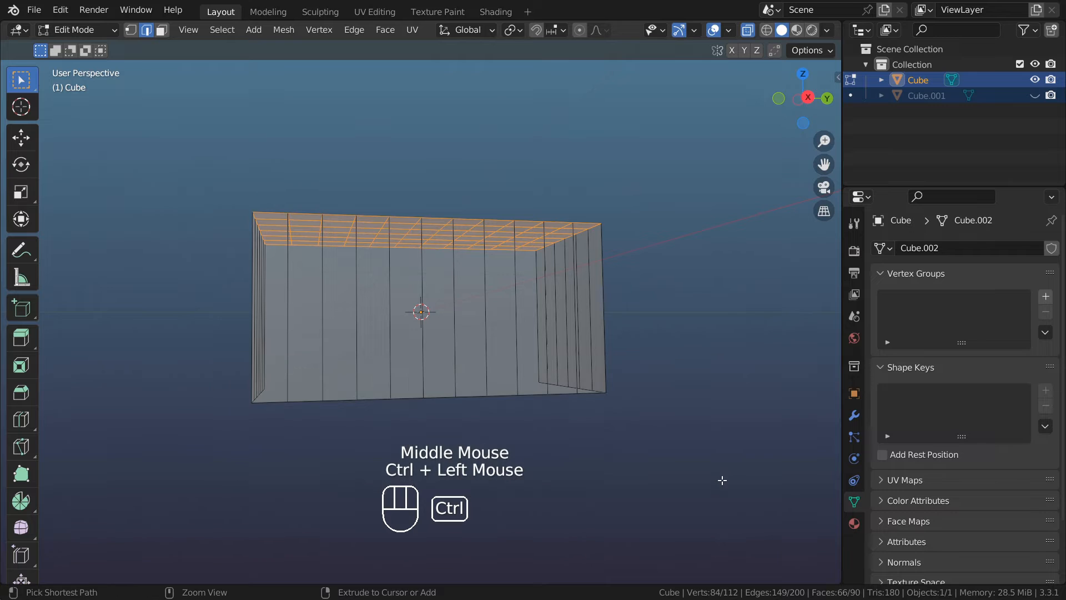
Delete the horizontal rim edges, reveal the floor, and loop-cut matching slat lines across it.
key(x)
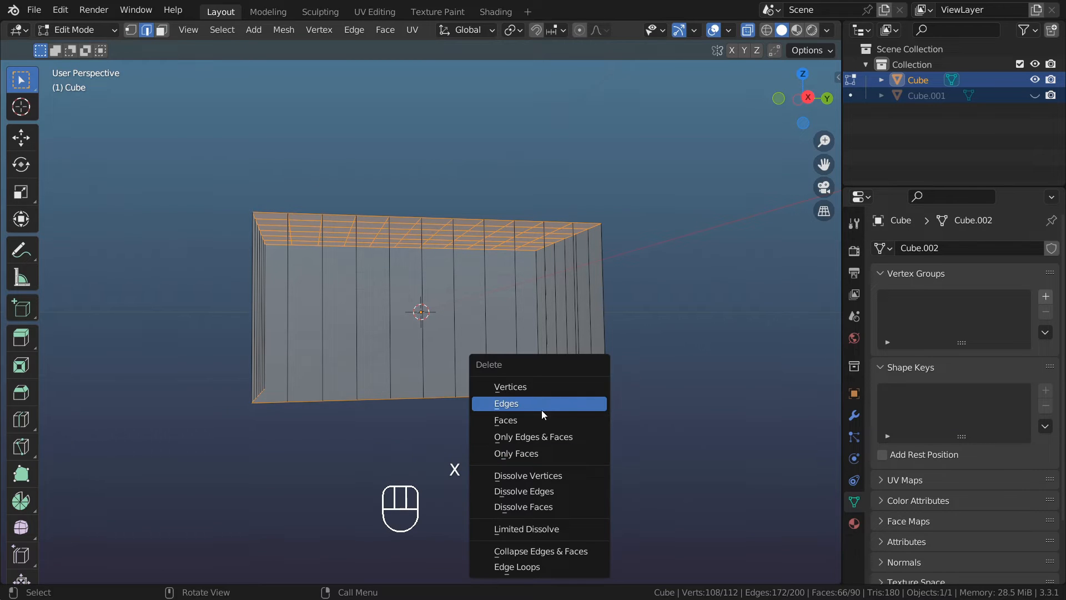
click(506, 403)
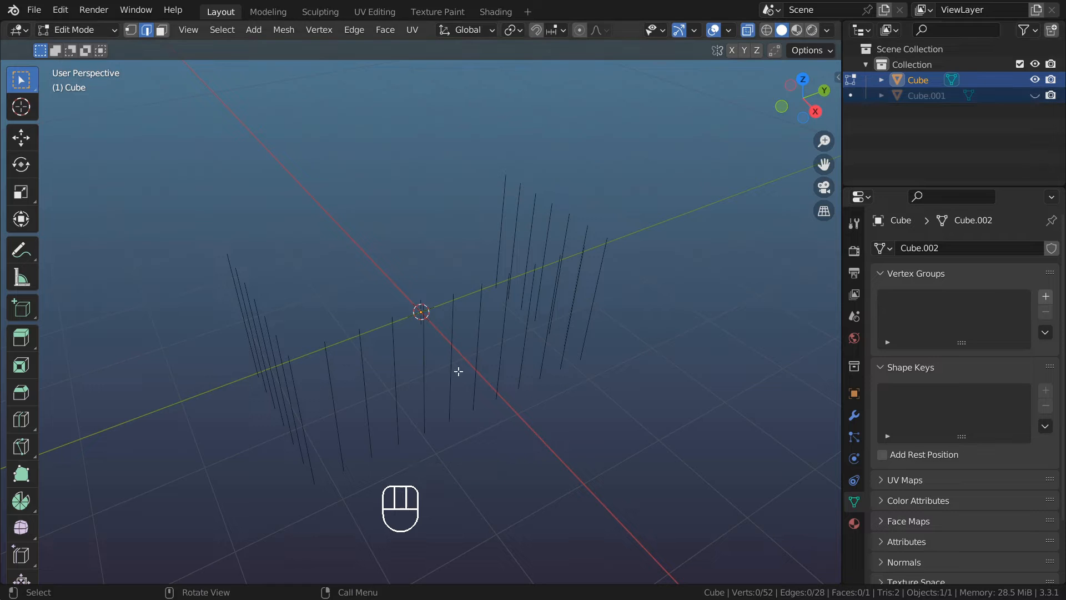
key(ctrl+r)
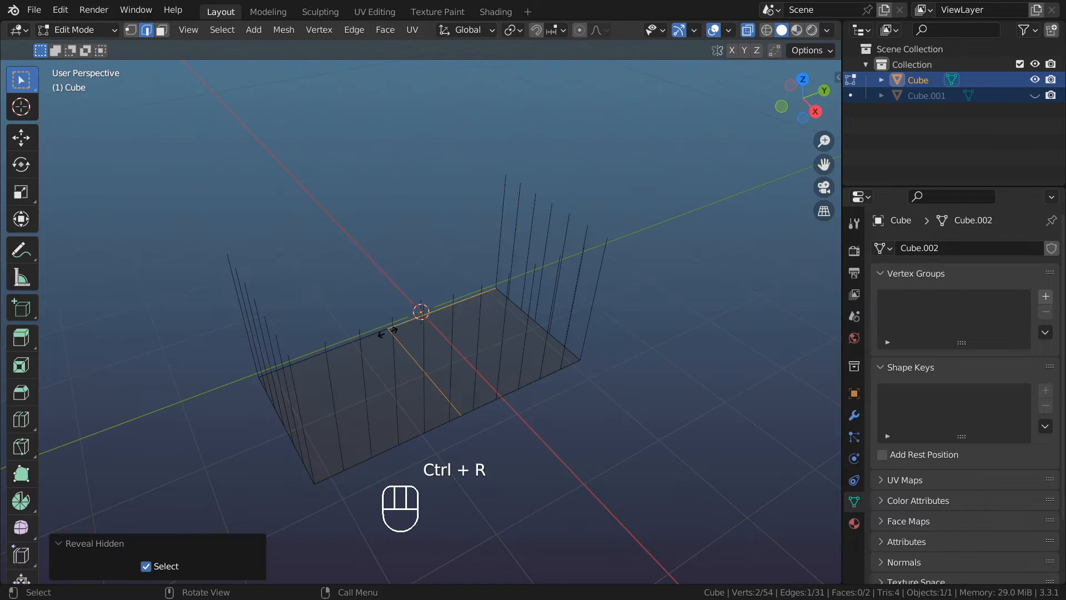
key(ctrl+r)
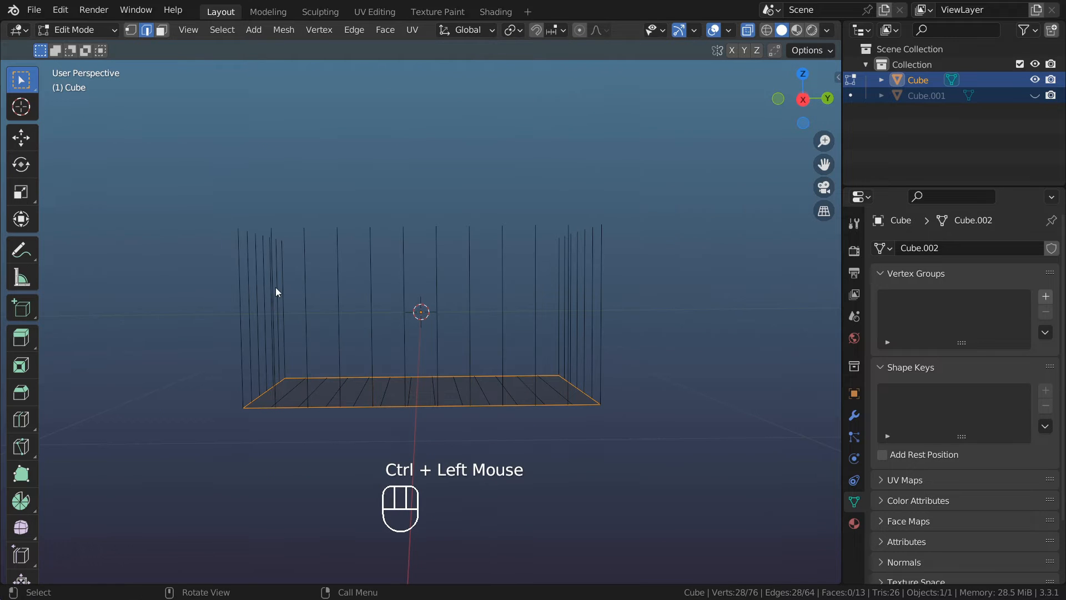
Unhide Cube.001 and delete its top and bottom faces with Only Faces, then return to Object Mode.
key(x)
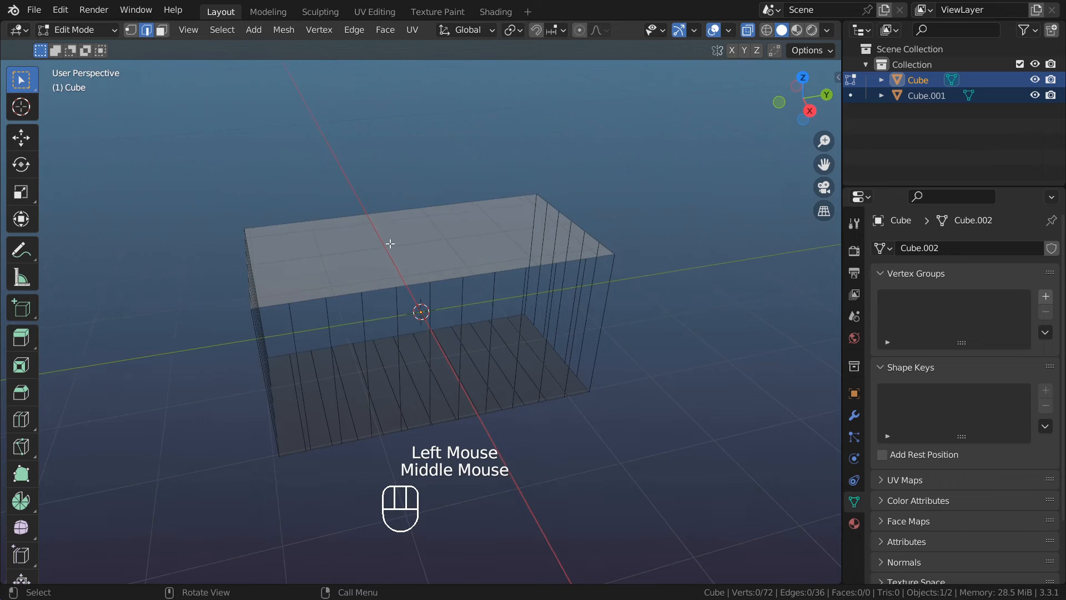
key(a)
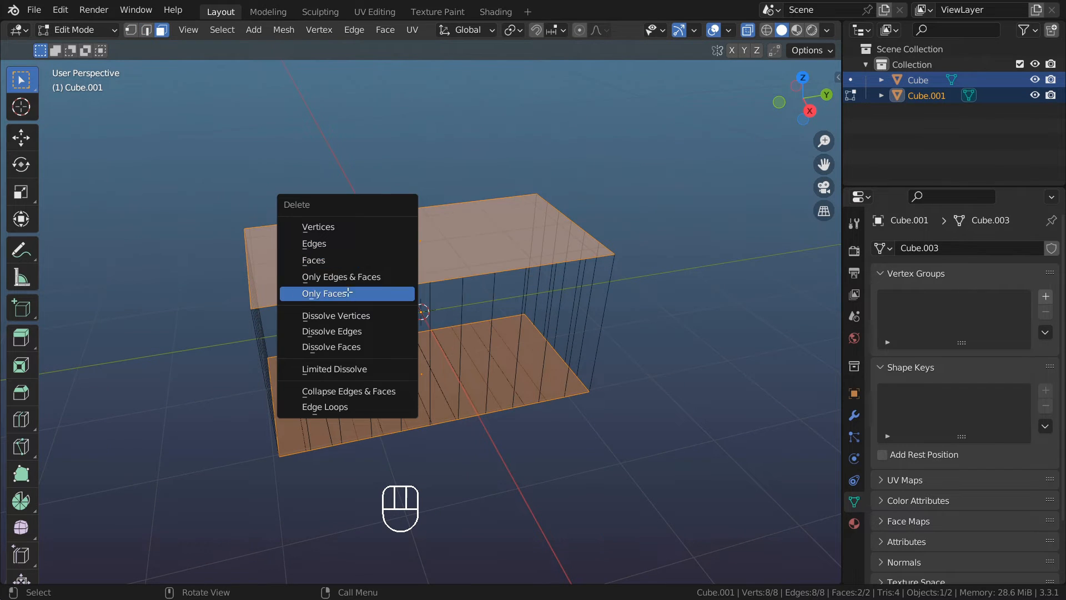
key(Tab)
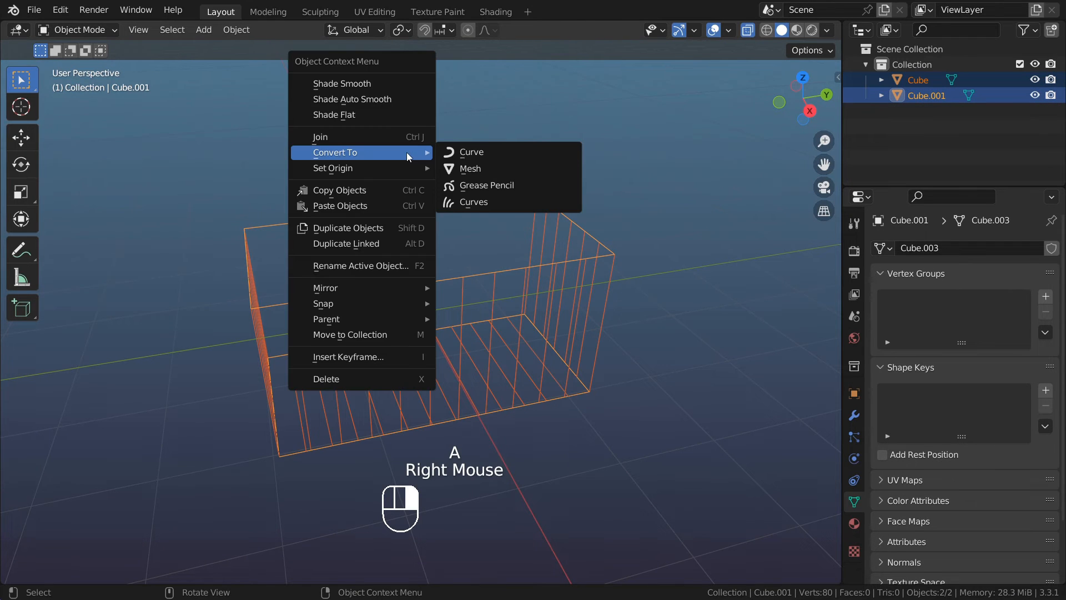
Convert both meshes to curves with Bevel Resolution 0 and 0.1 m bevel depth.
click(472, 152)
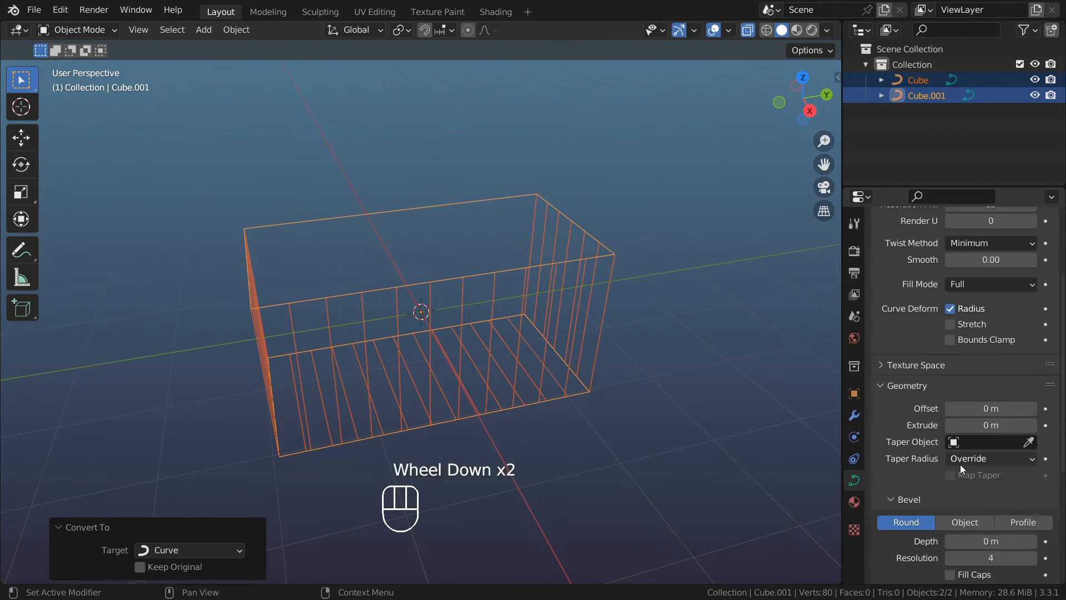
scroll(down, 3)
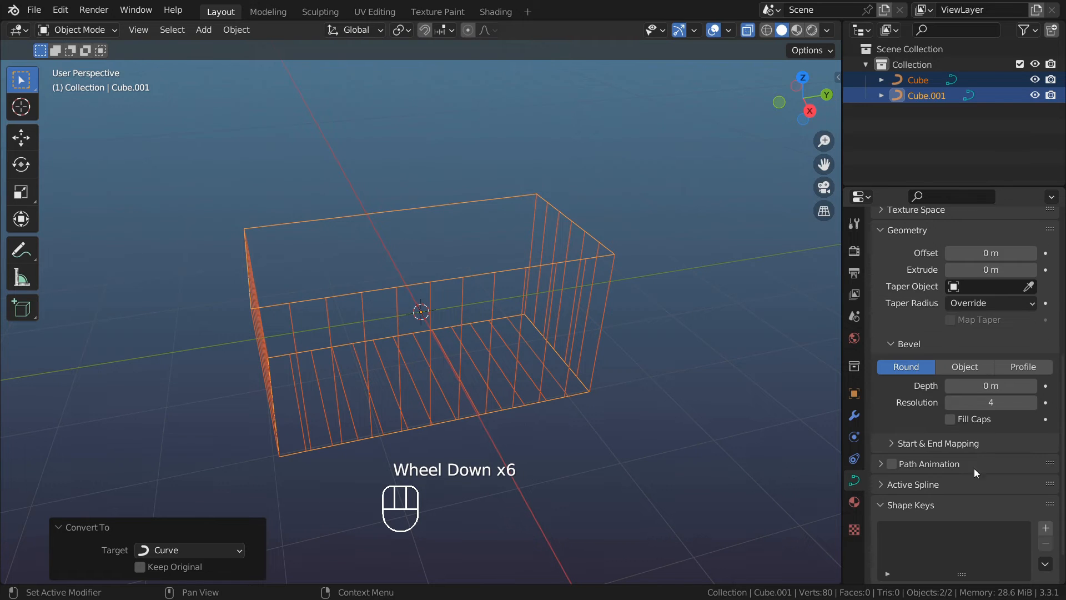
click(990, 402)
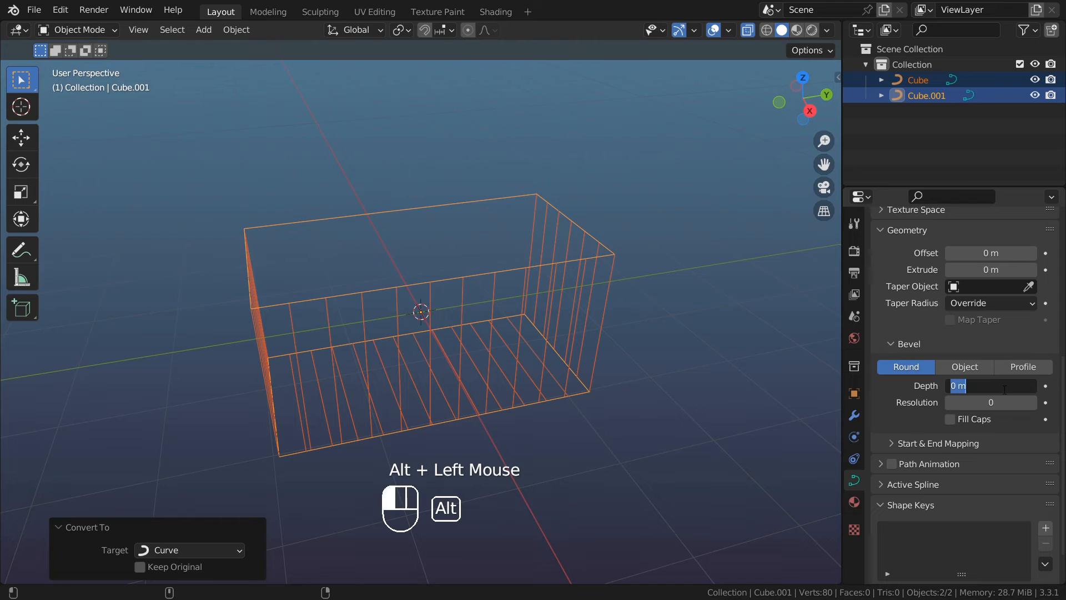
text(.1)
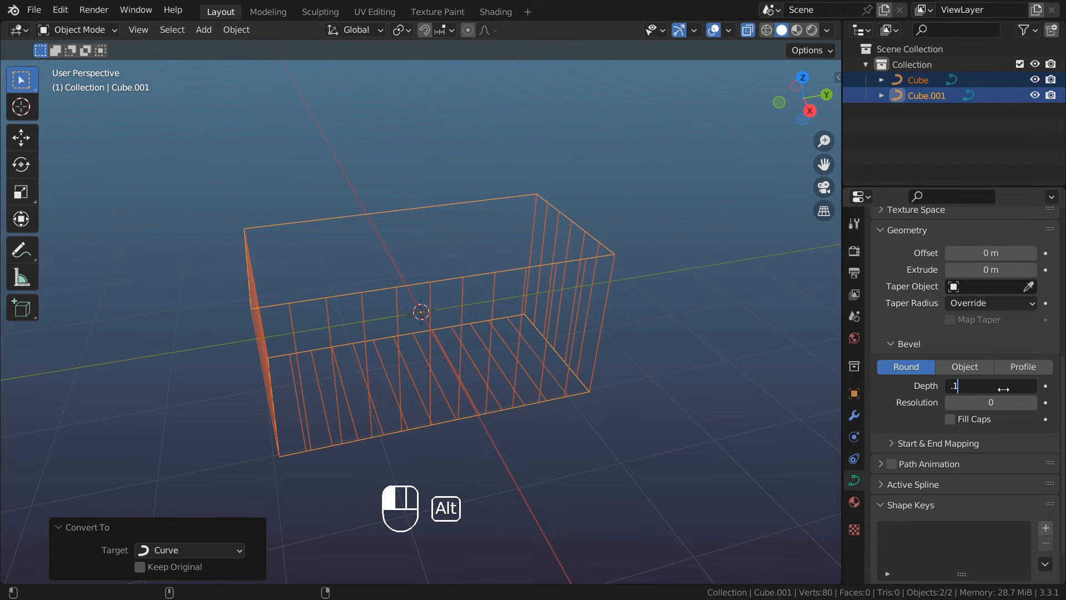
key(Tab)
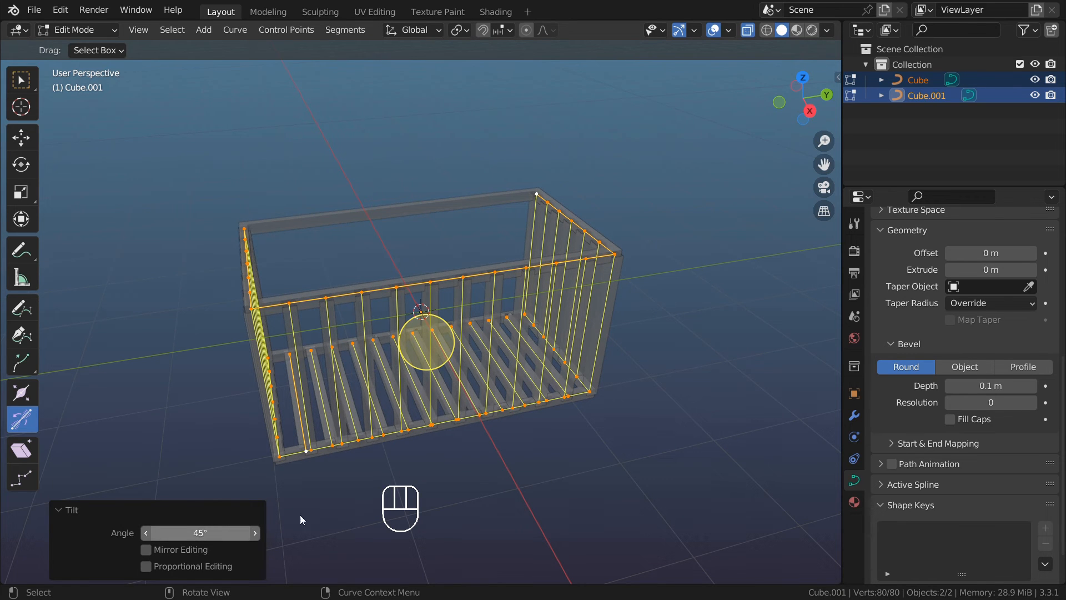
Back in Object Mode, retype Cube's bevel depth, starting with '.0'.
key(ctrl+z)
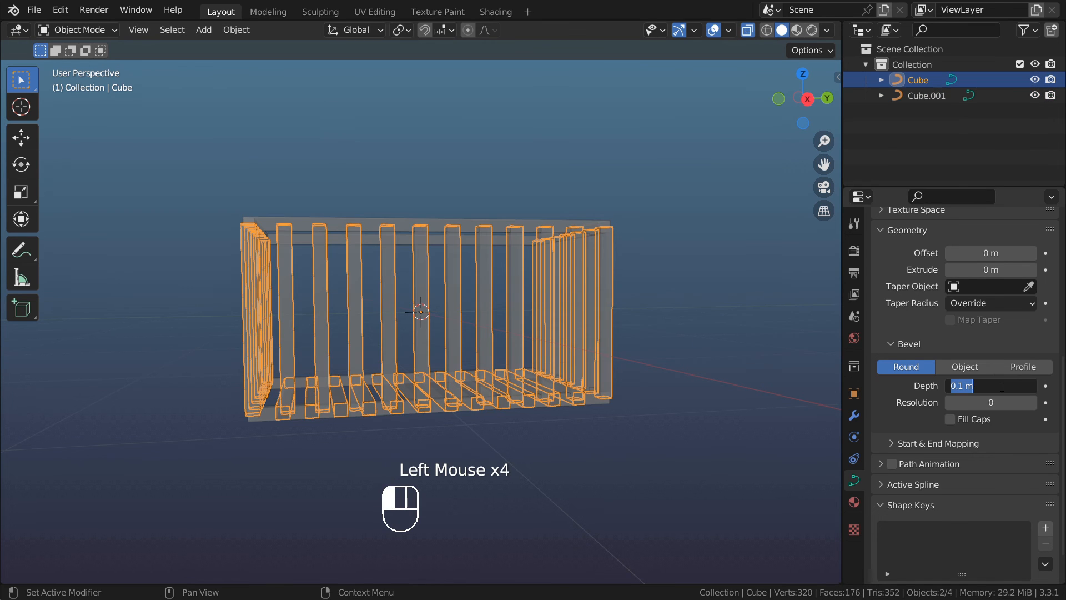
text(.0)
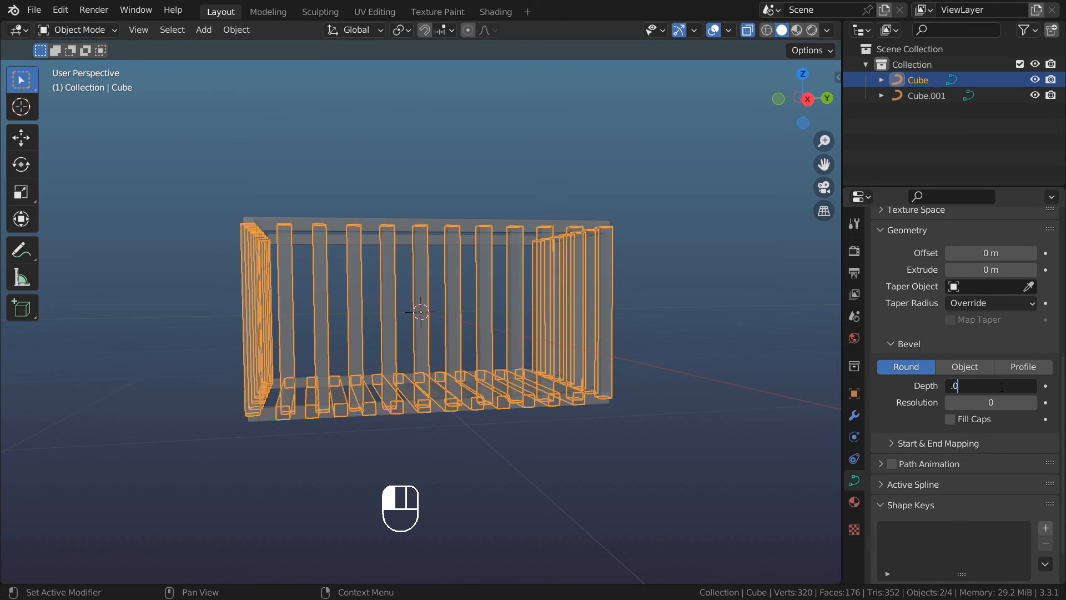